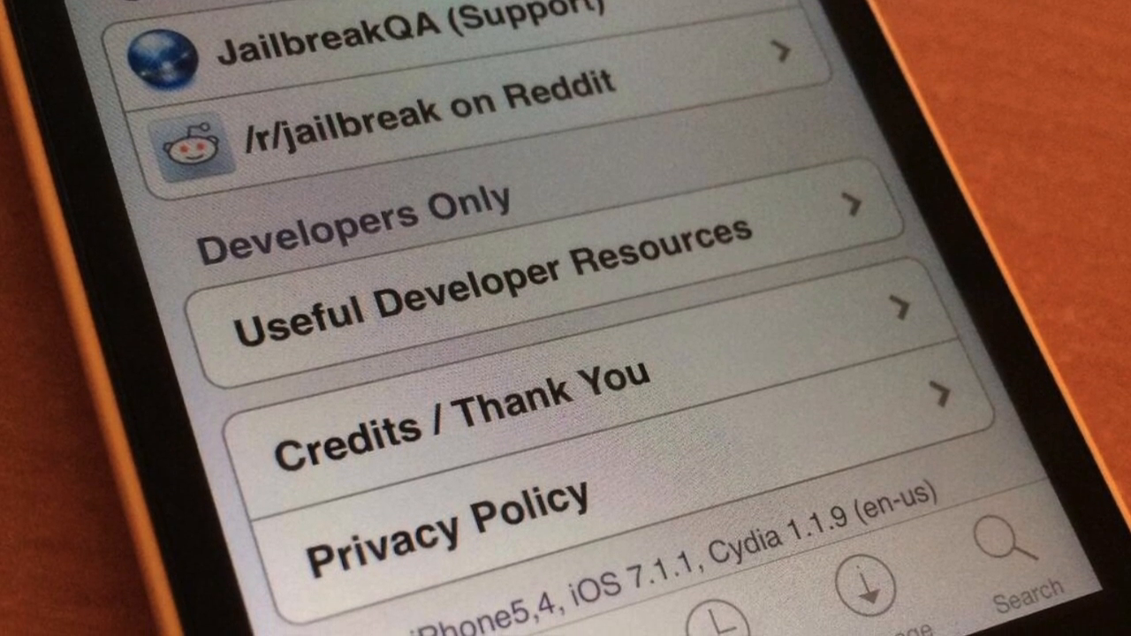
scroll("up", 3)
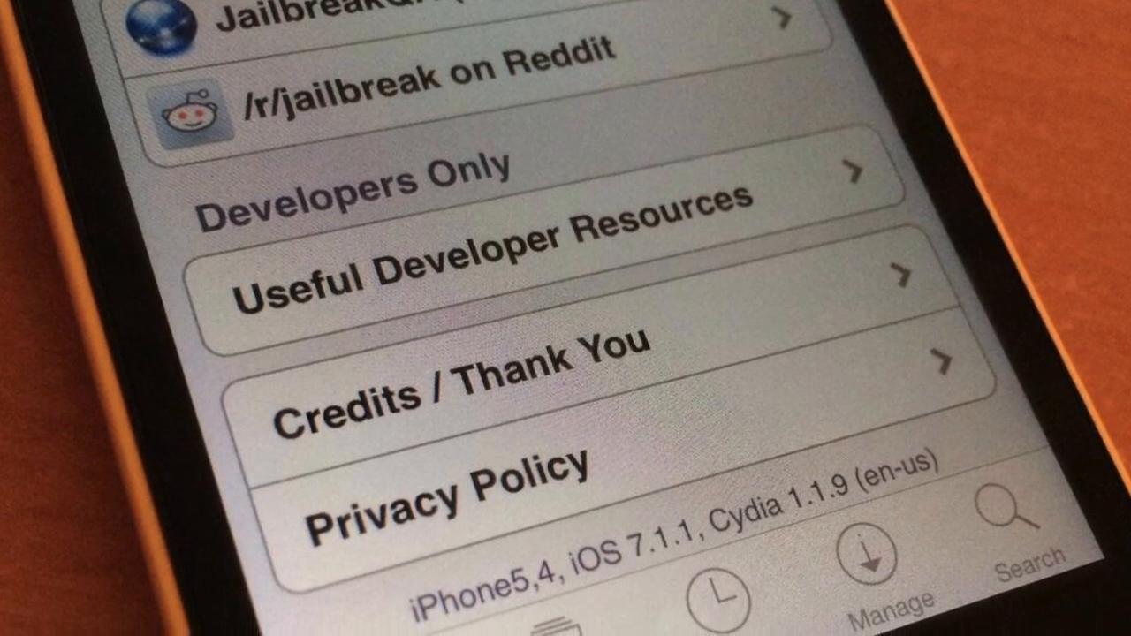